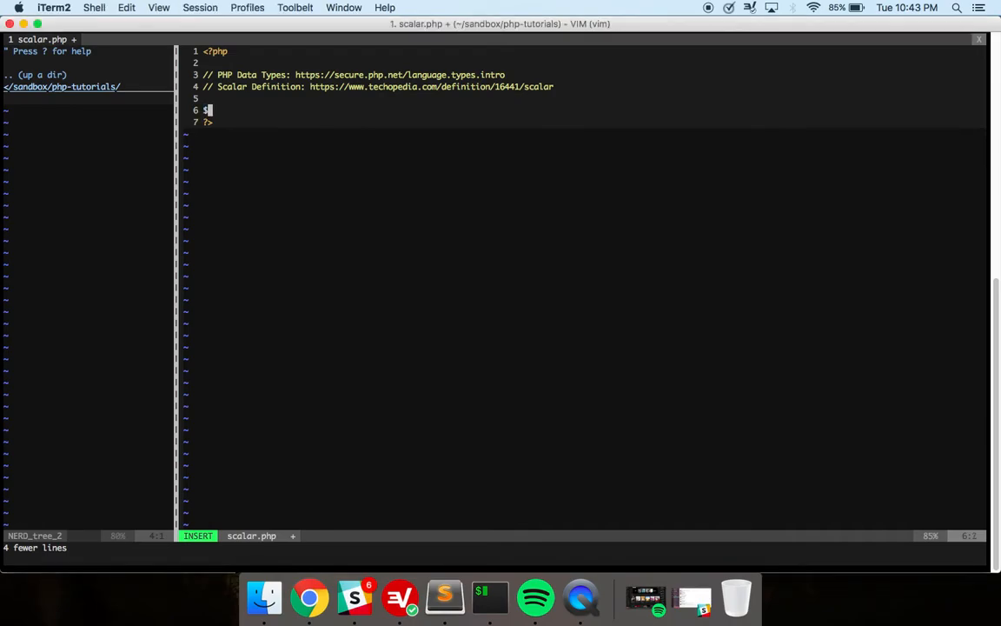
# Type the assignments $int = 1, $float = 1.0, $string = 'asdf' and $bool = true on lines 6–9.
pyautogui.write('$int = 1;')
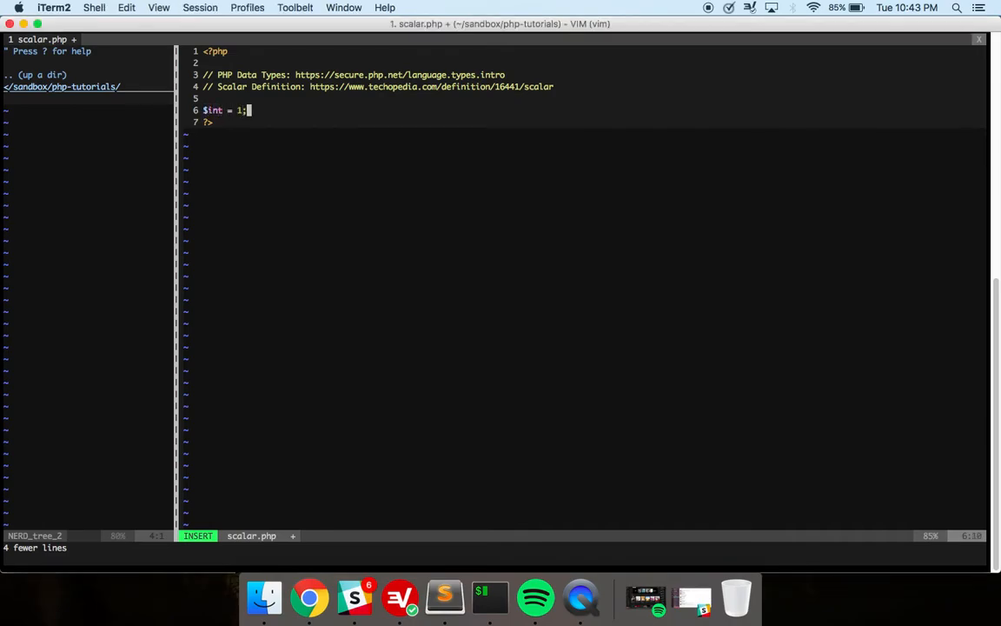
pyautogui.write('$float = 1.')
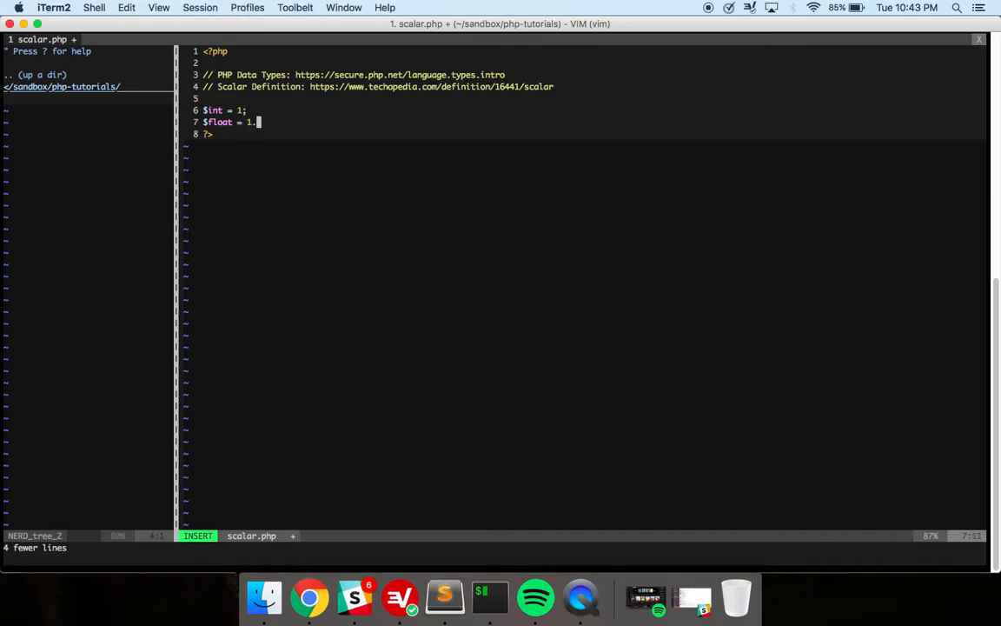
pyautogui.write('0;')
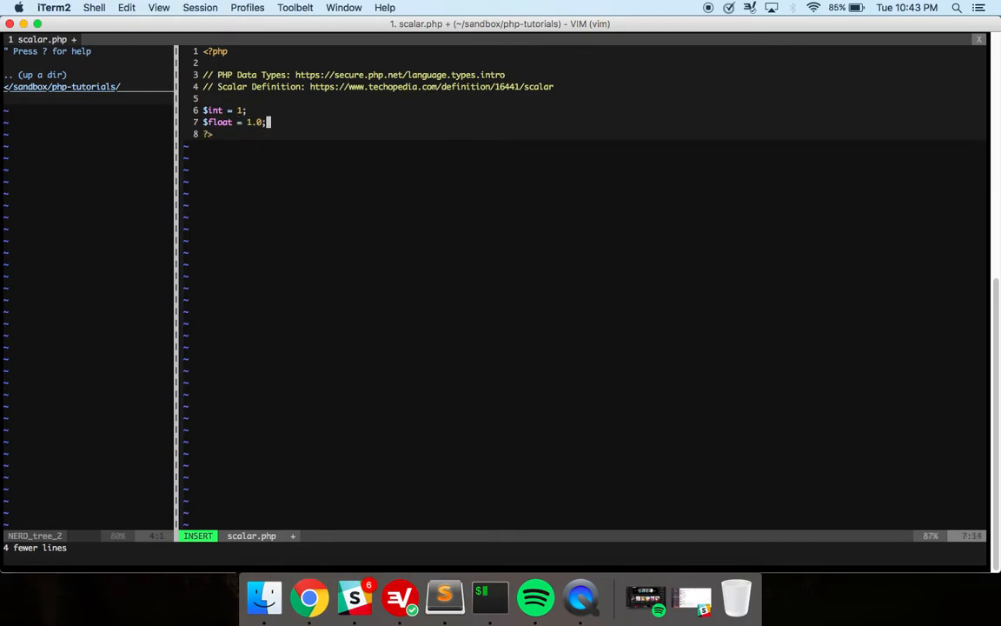
pyautogui.write("$string = 'asdf';")
pyautogui.write('$b')
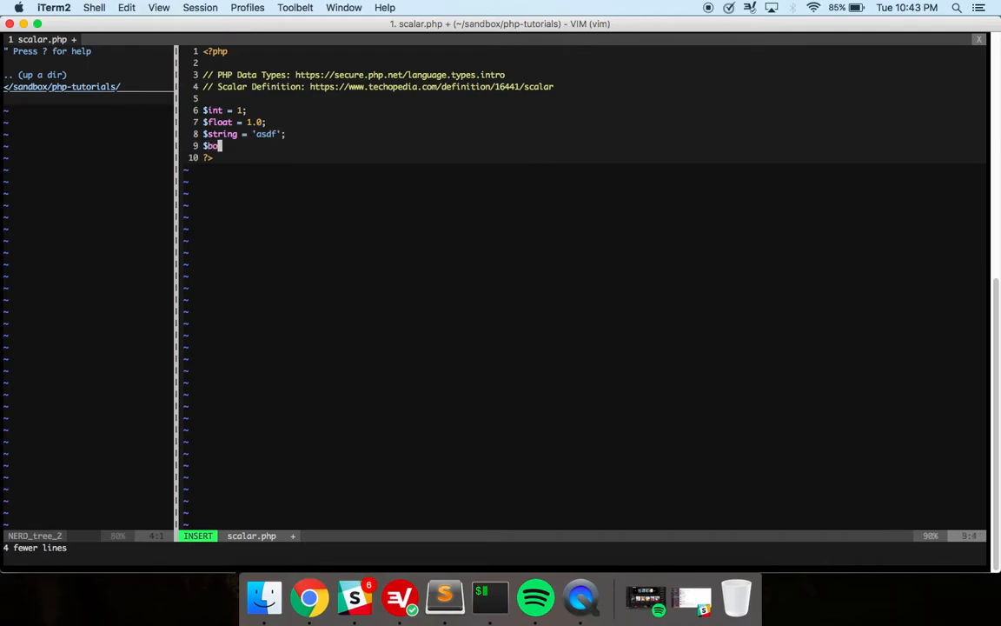
pyautogui.write('ol =')
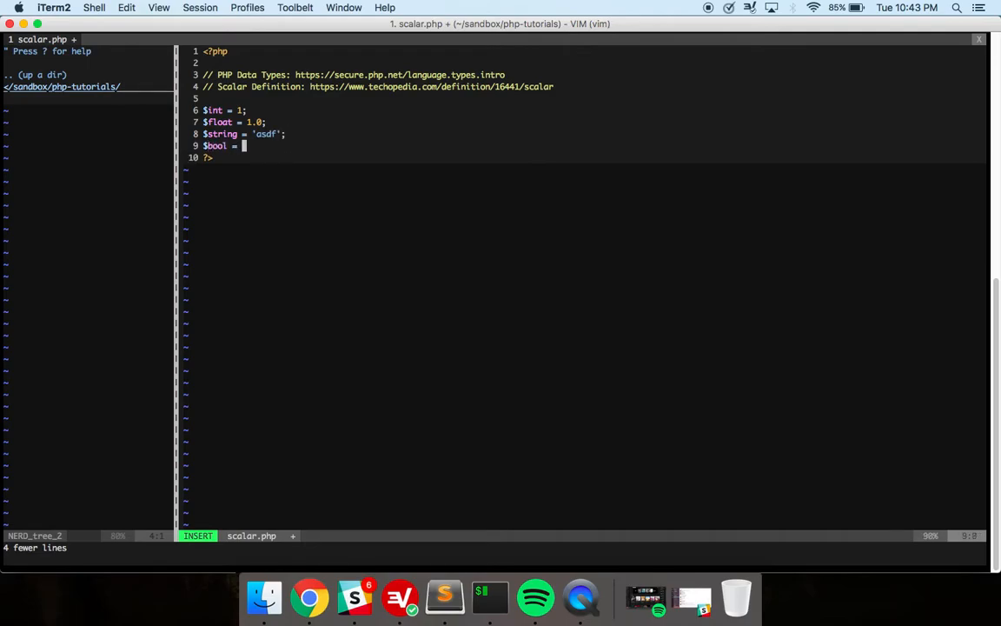
pyautogui.write('true')
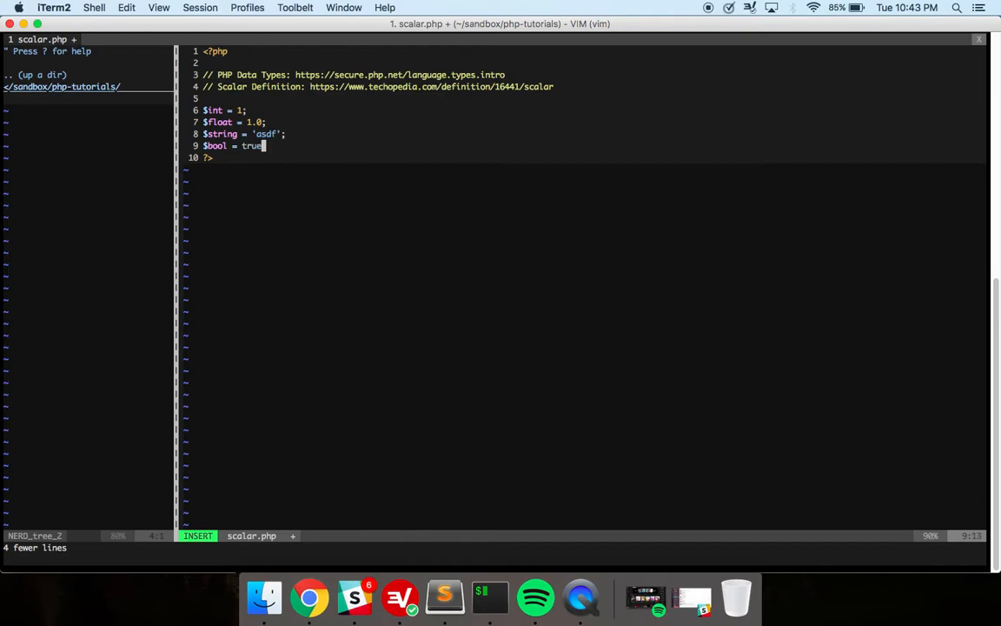
pyautogui.press('enter')
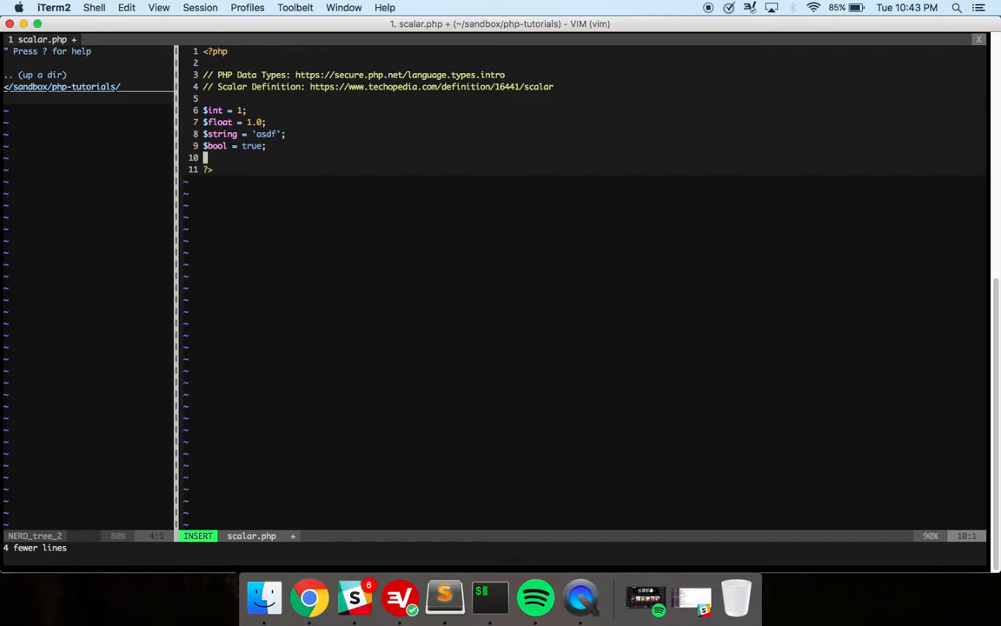
# After a blank line, type $array = array(); on line 11 and step back inside the parentheses.
pyautogui.press('enter')
pyautogui.write('$')
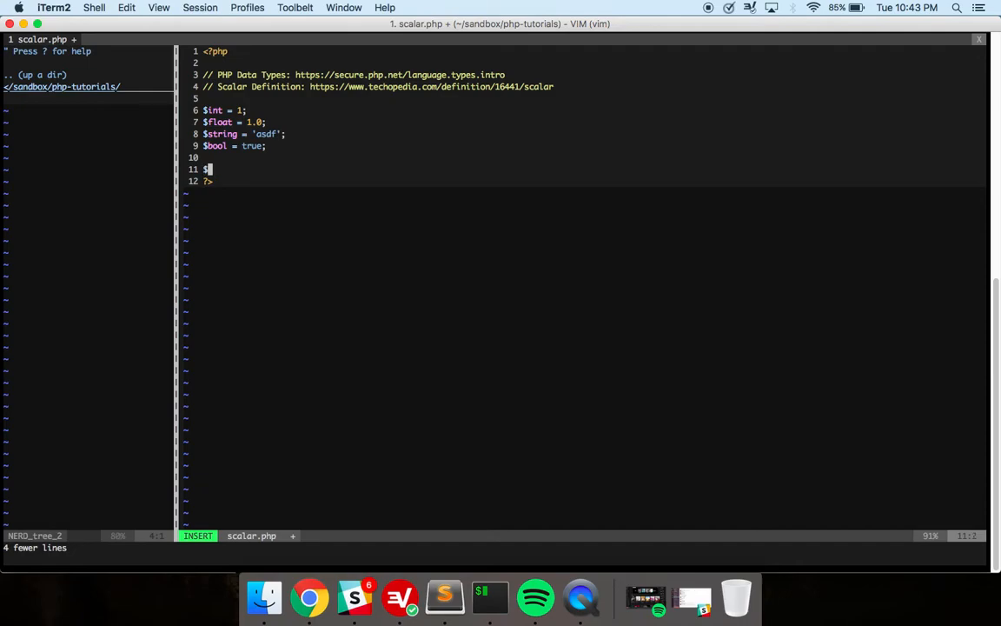
pyautogui.write('array = array')
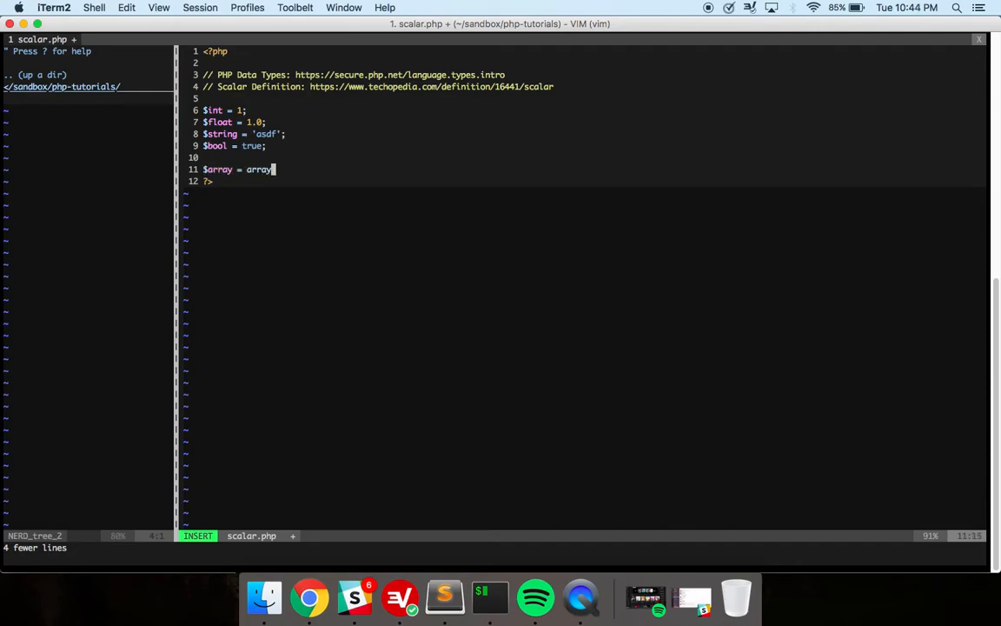
pyautogui.write('();')
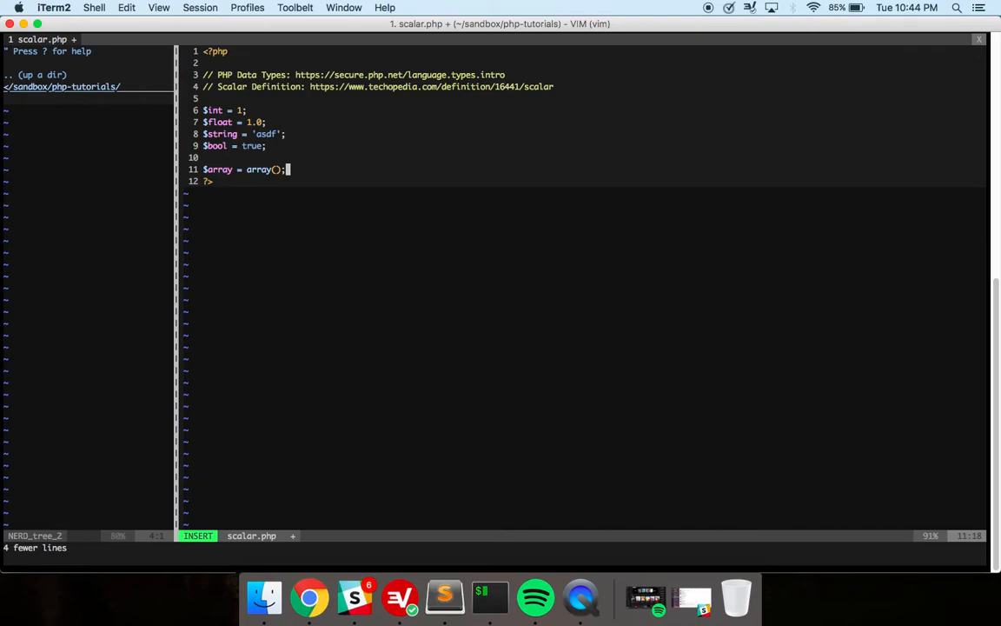
pyautogui.press('BackSpace')
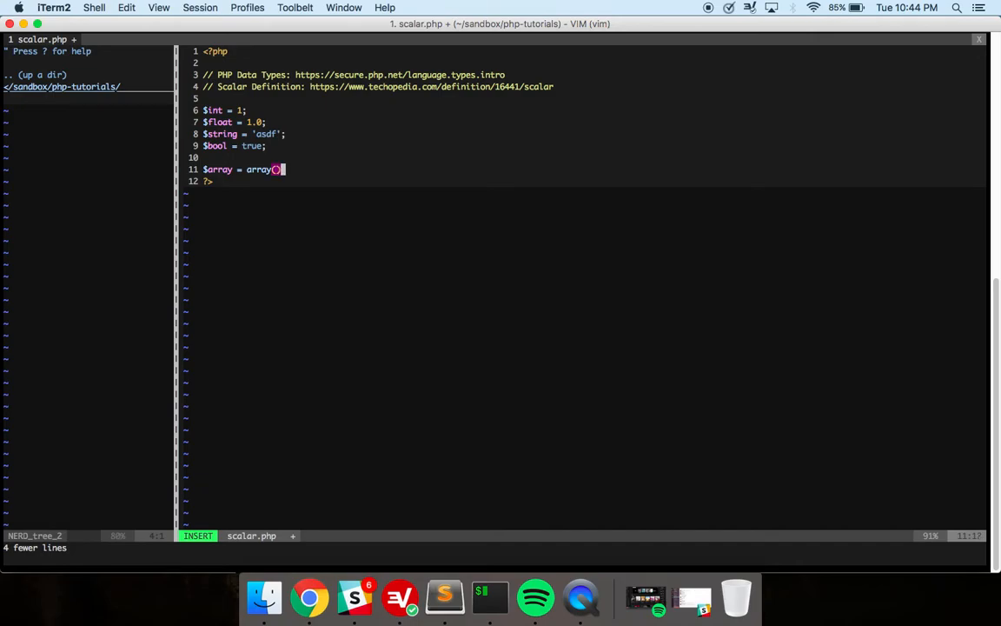